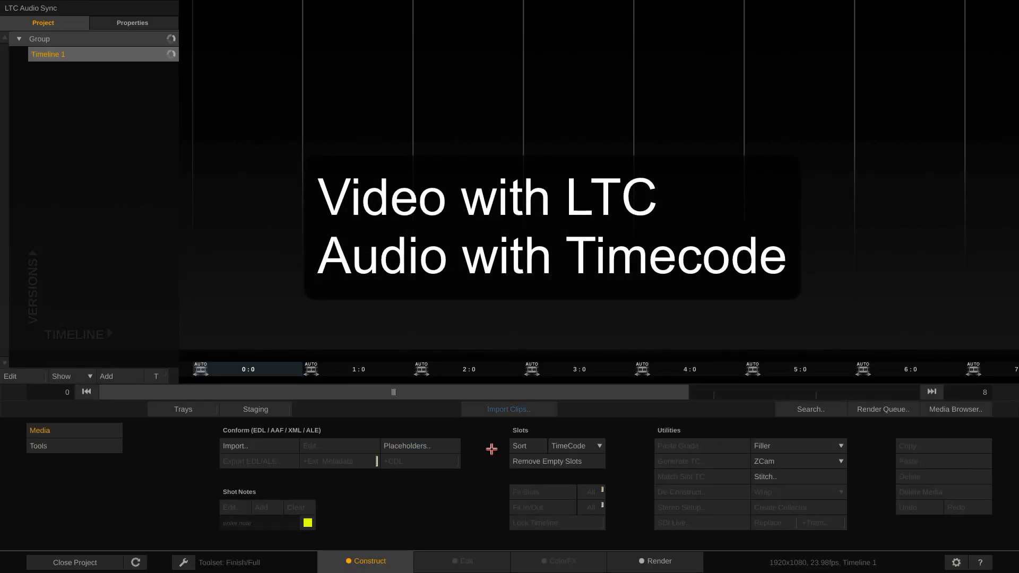
- Place clip A005_C019_12130U on Timeline 1 so its embedded LTC audio is available for waveform inspection
left_click(465, 561)
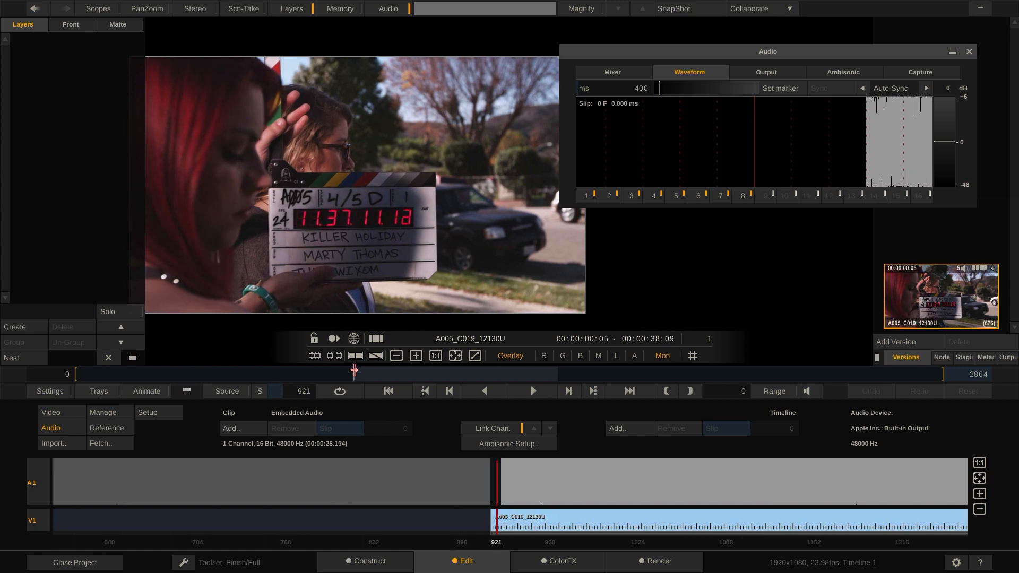